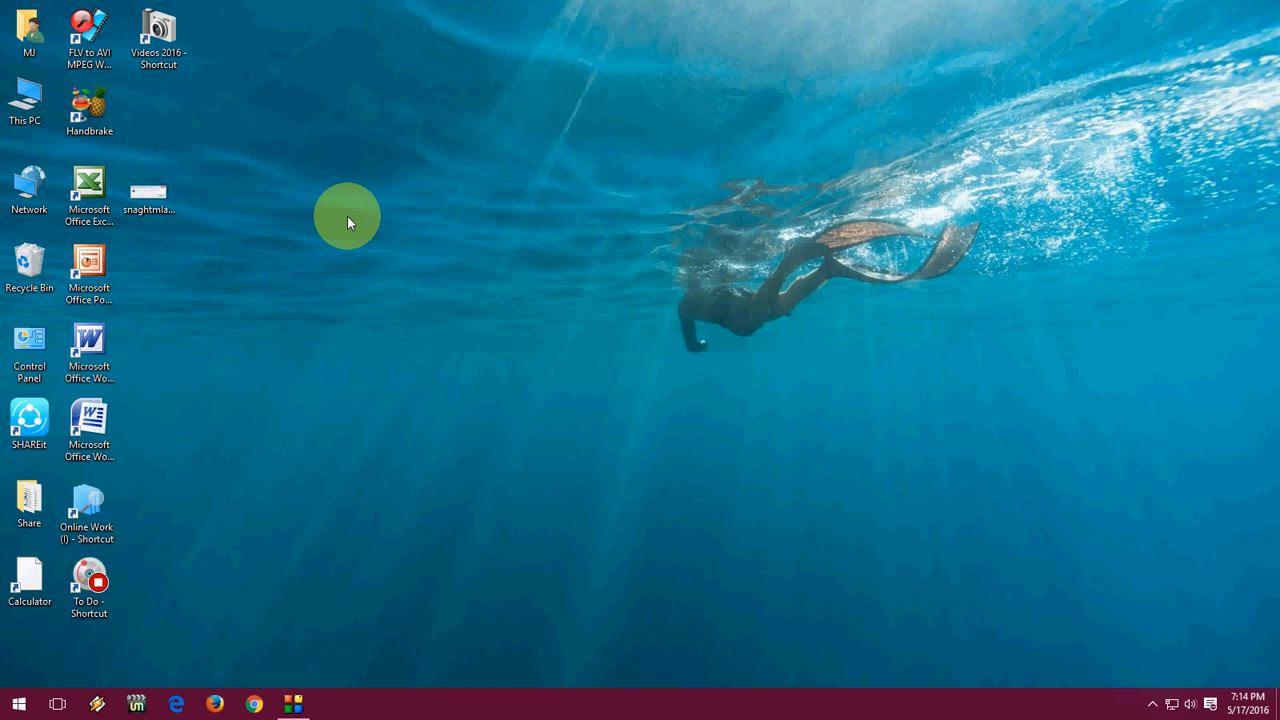
# Step: Open This PC to see the drives, then search the Start menu for 'cmd' to launch Command Prompt
pyautogui.doubleClick(28, 104)
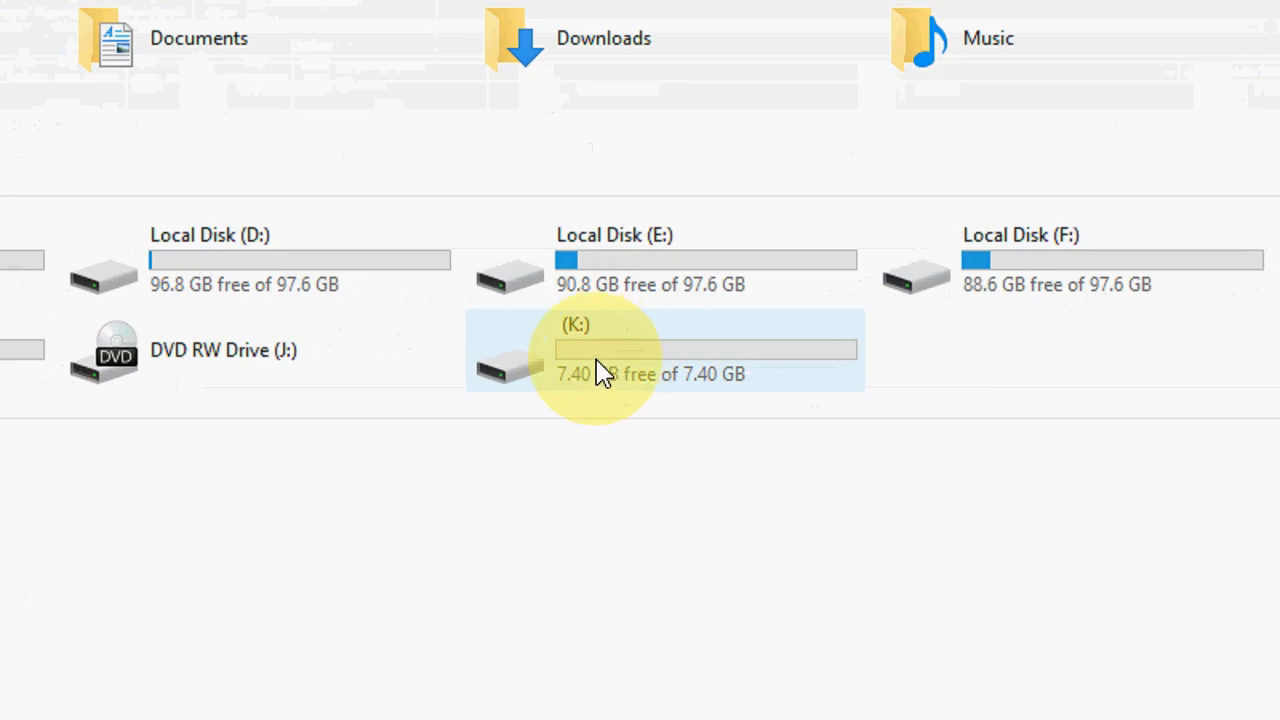
pyautogui.moveTo(584, 344)
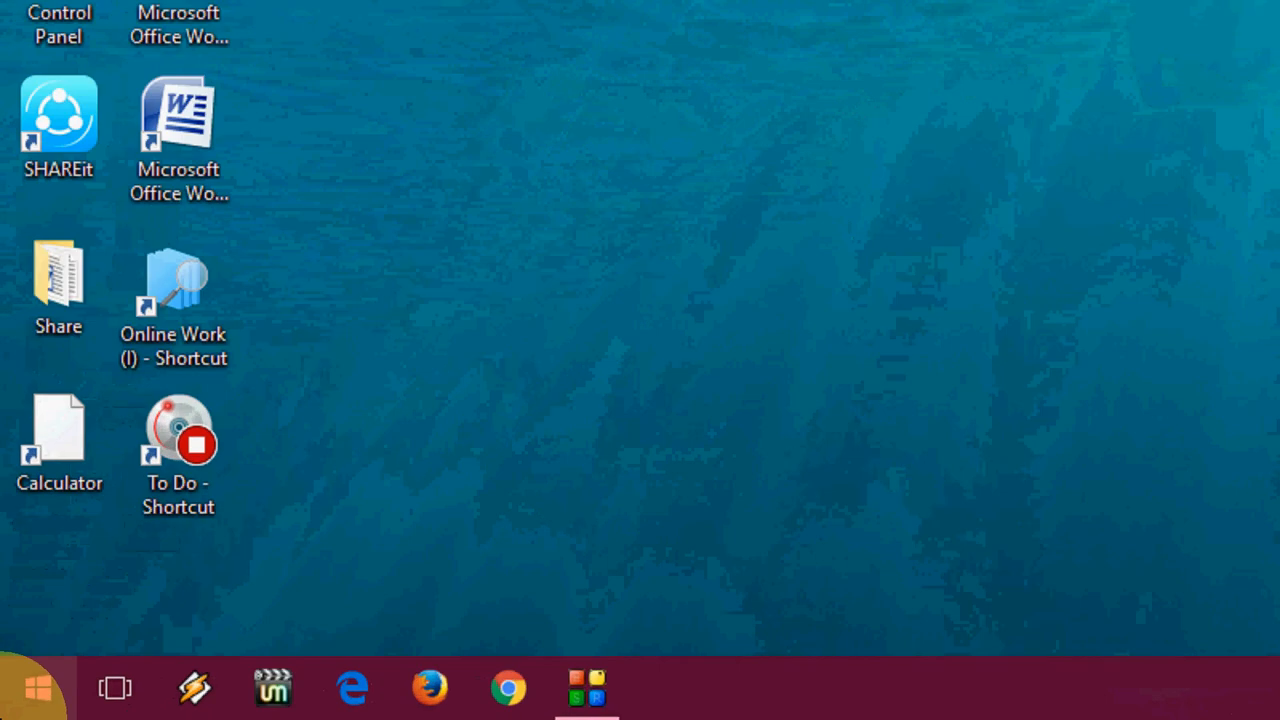
pyautogui.click(38, 688)
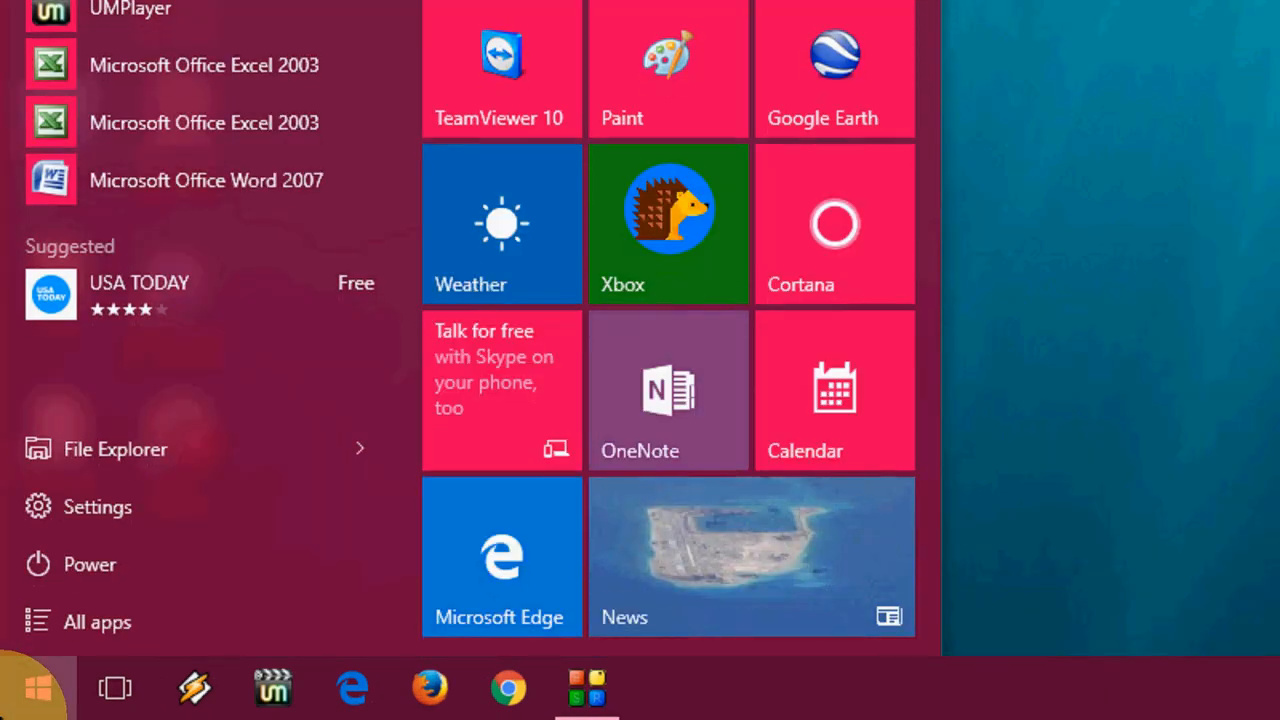
pyautogui.write('cmd')
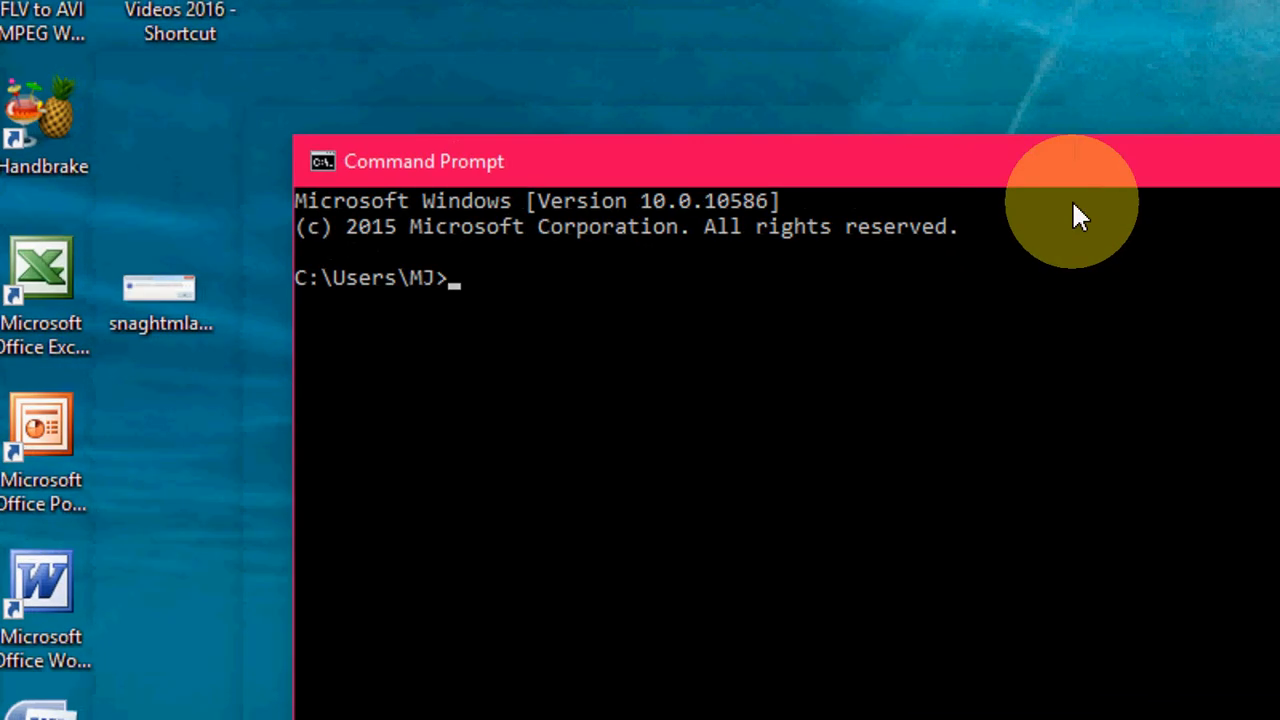
pyautogui.moveTo(1056, 414)
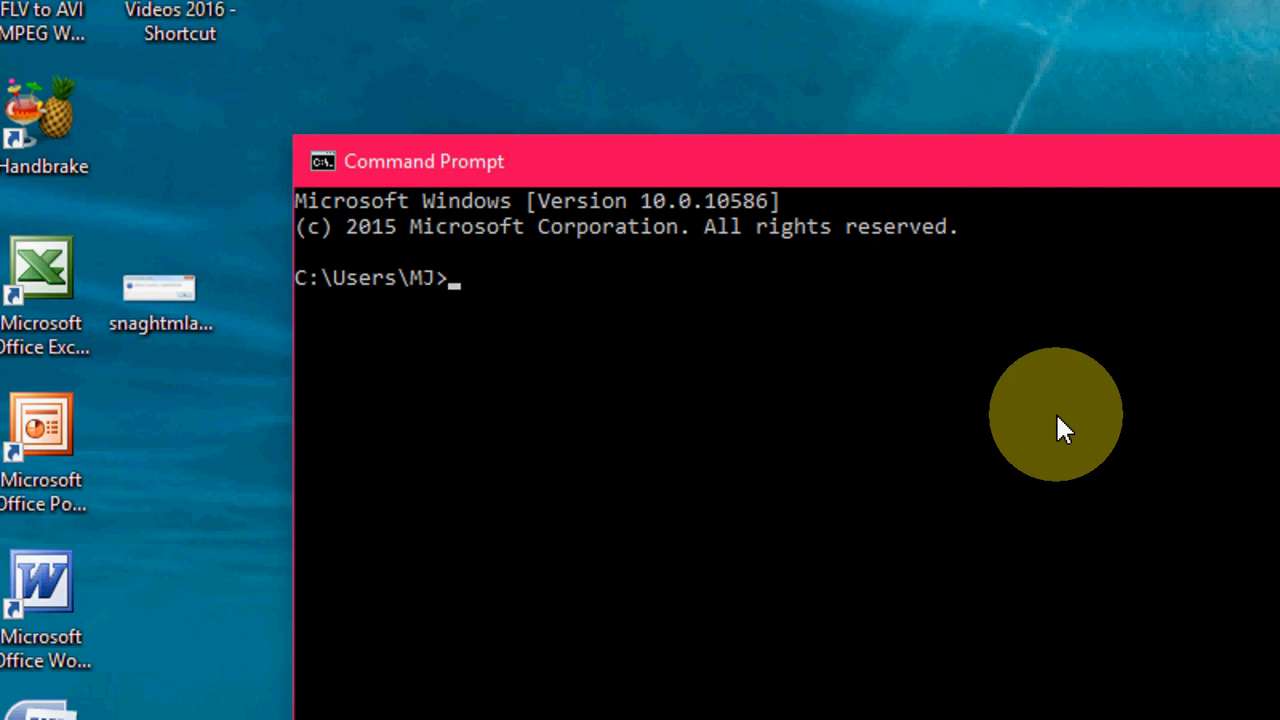
# Step: Enter the forced quick-format command 'format /q/x k:' at the prompt without running it
pyautogui.write('format')
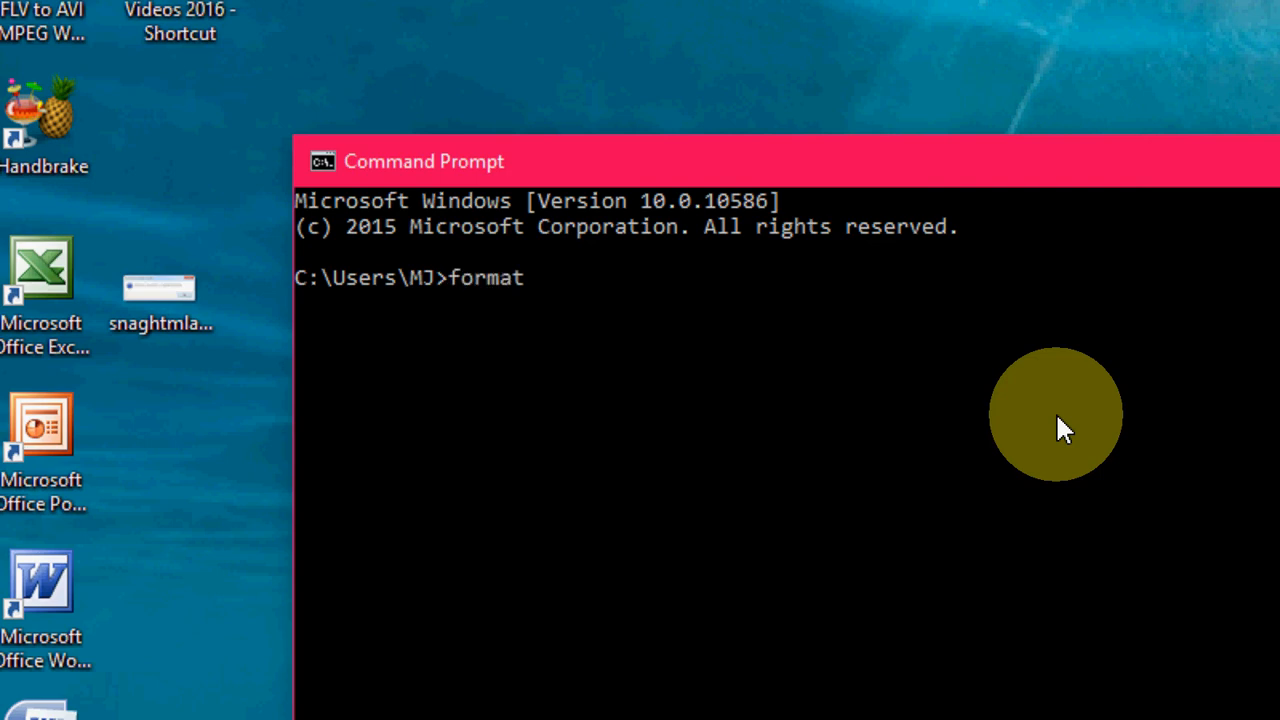
pyautogui.write('/q')
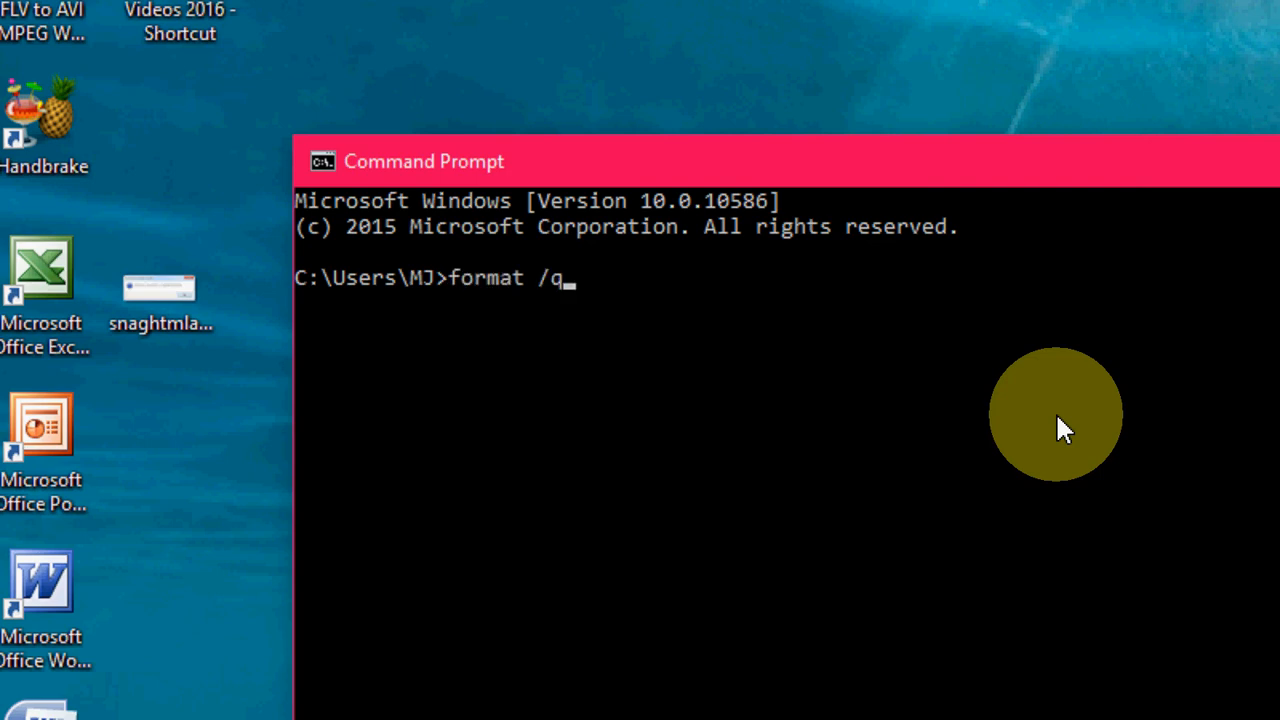
pyautogui.write('/')
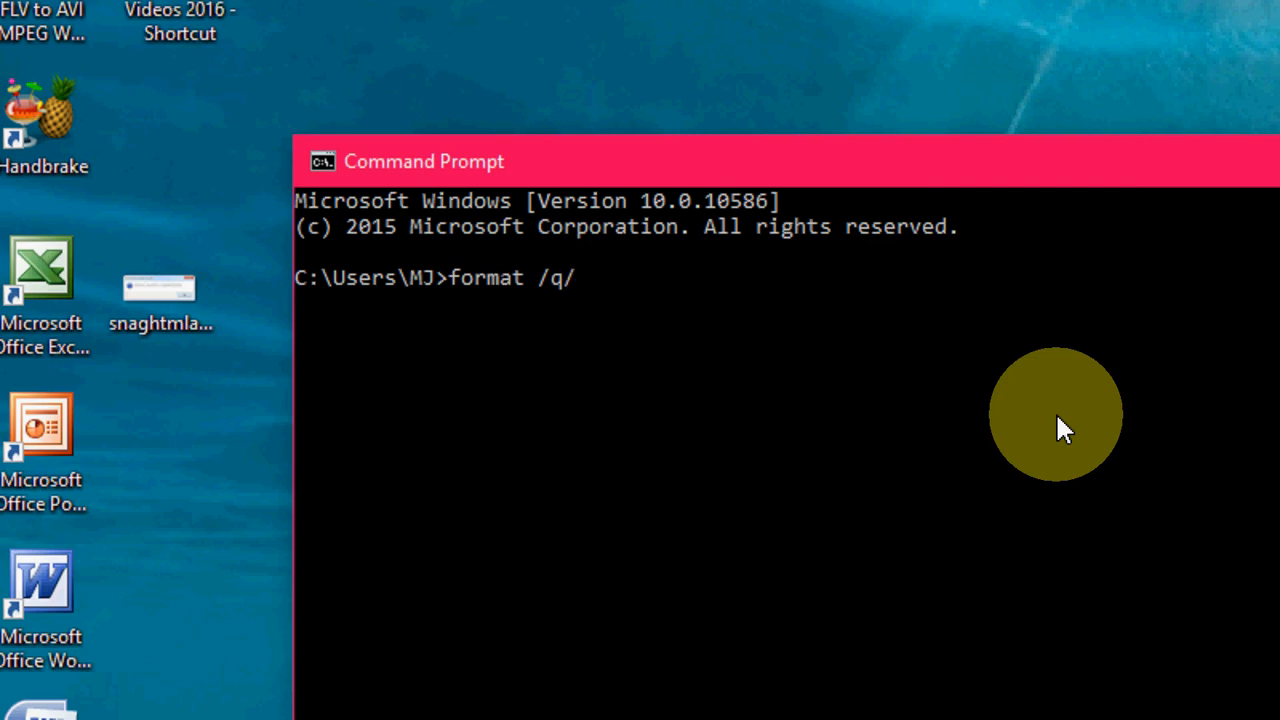
pyautogui.write('x')
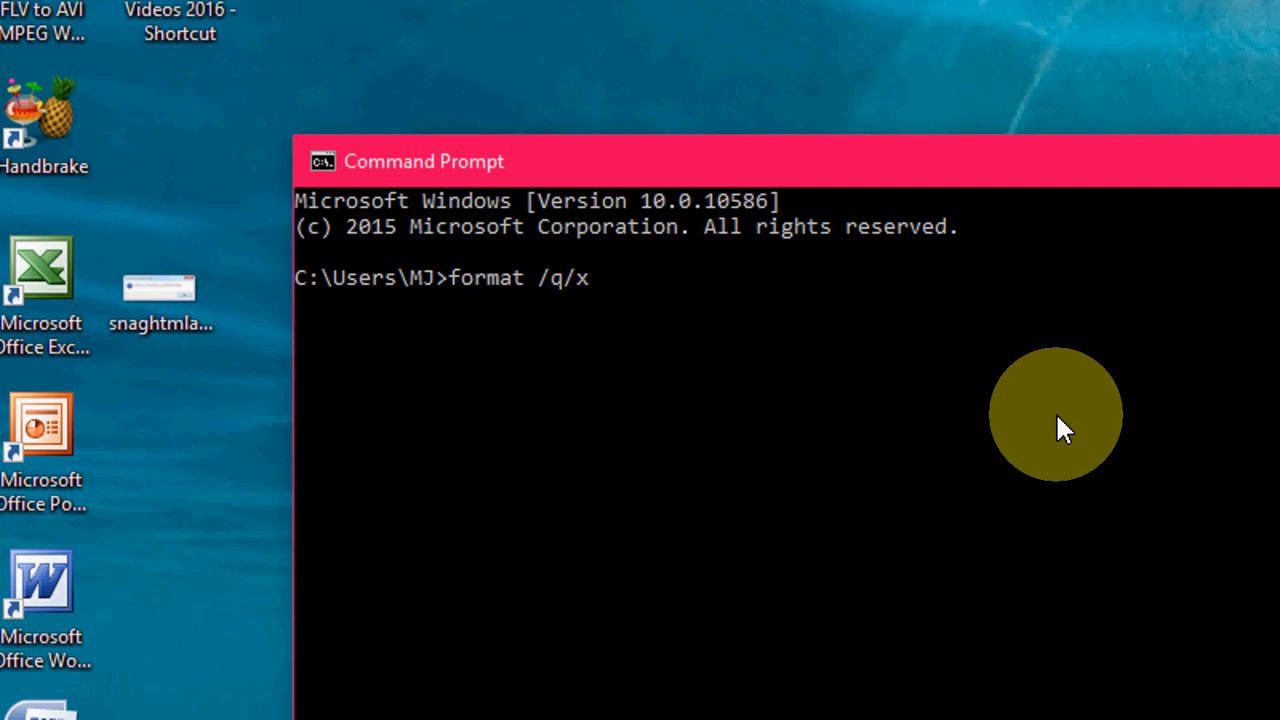
pyautogui.write('k')
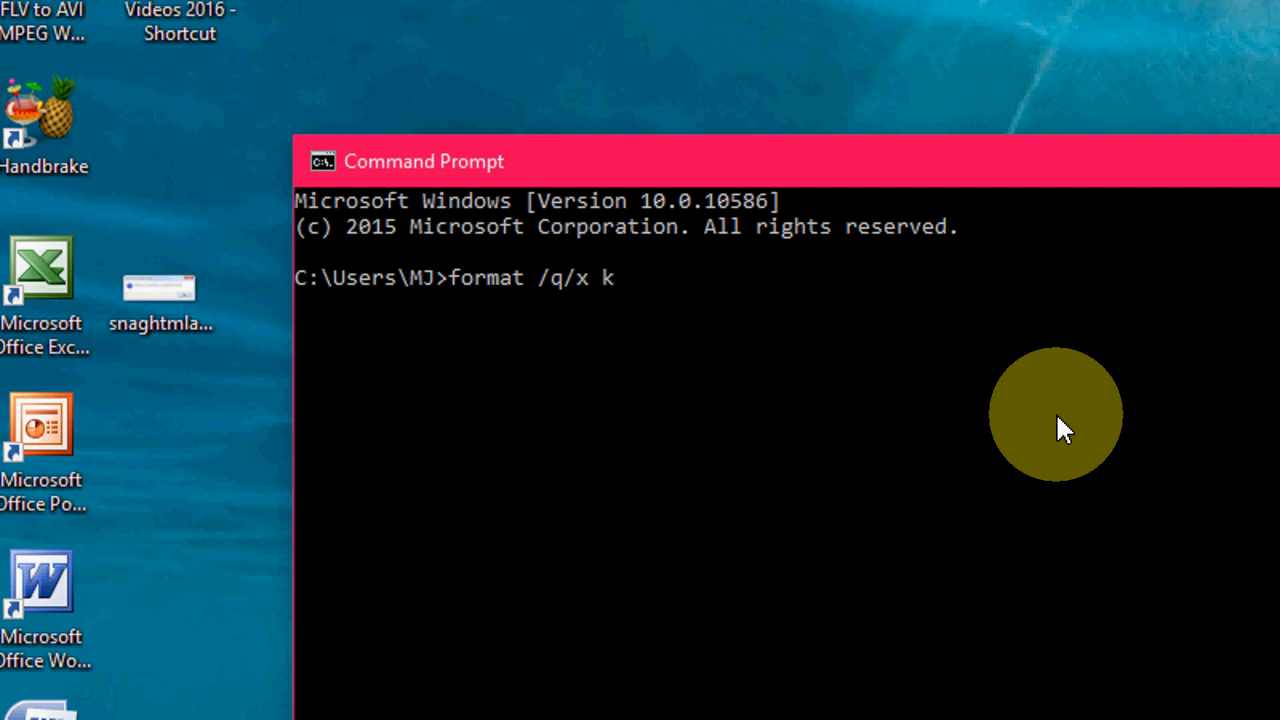
pyautogui.write(':')
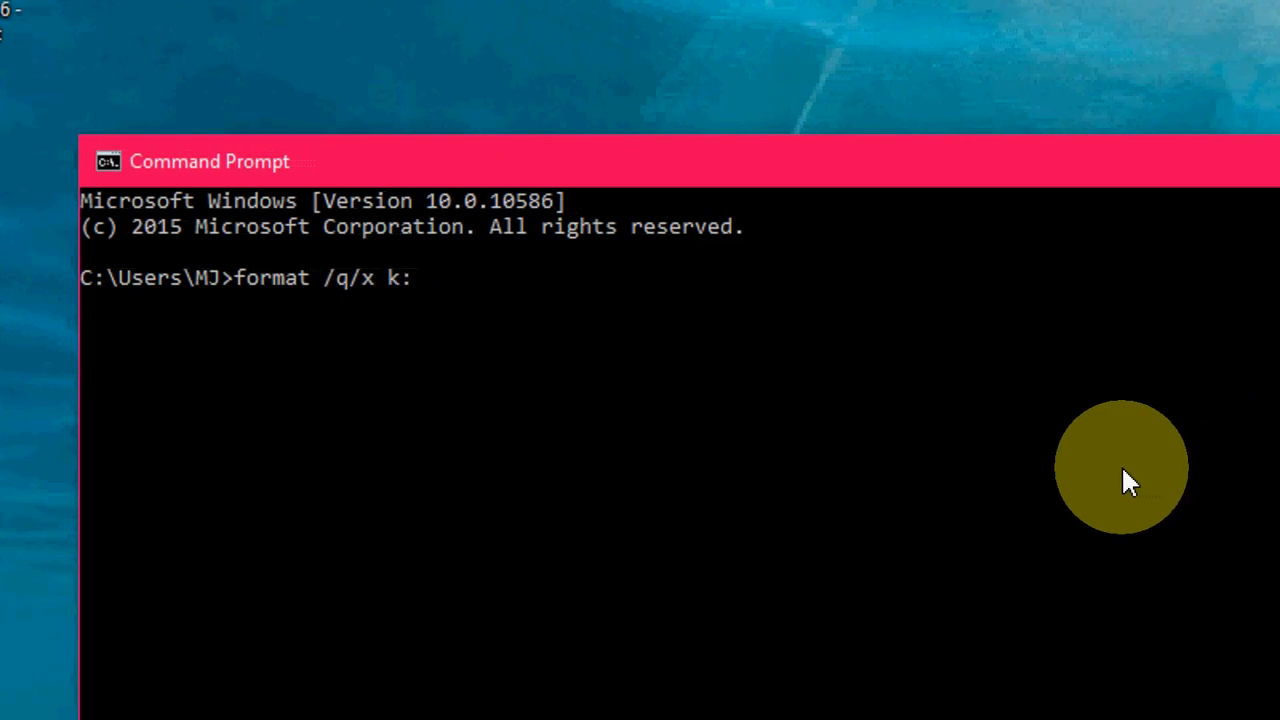
# Step: Run the format command and confirm the drive is ready, quick-formatting K: as FAT32
pyautogui.press('Return')
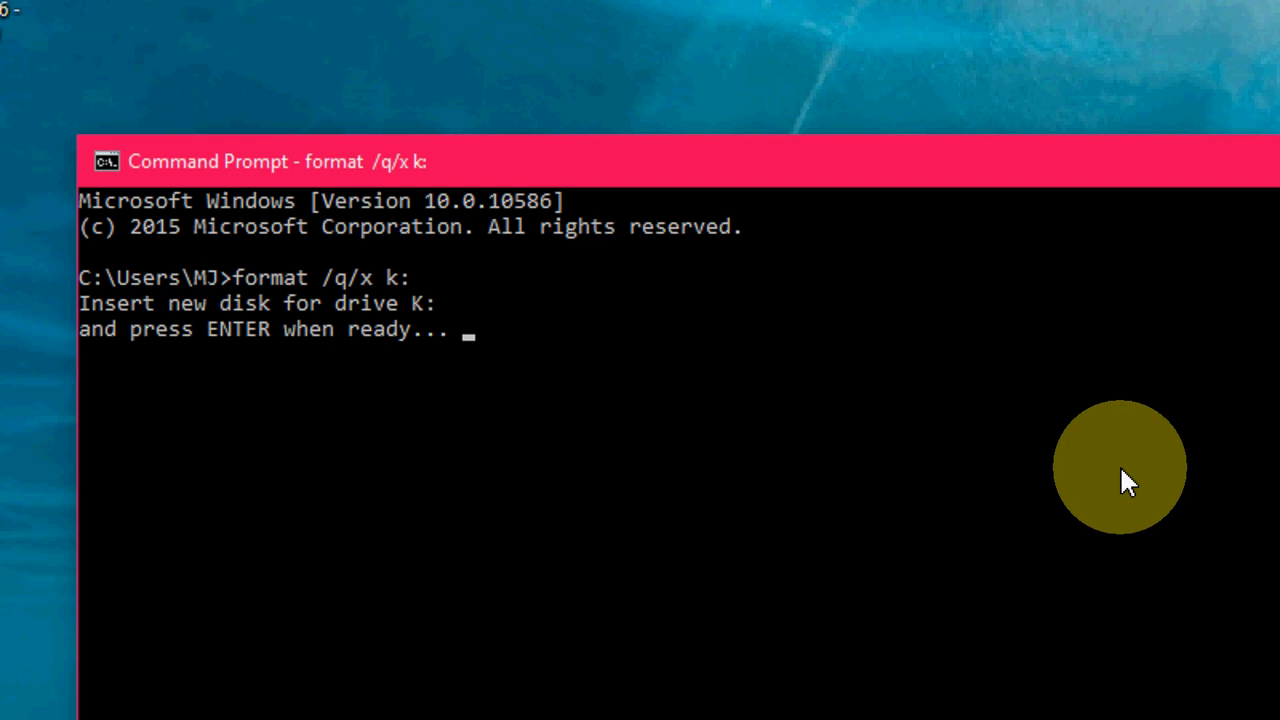
pyautogui.press('Return')
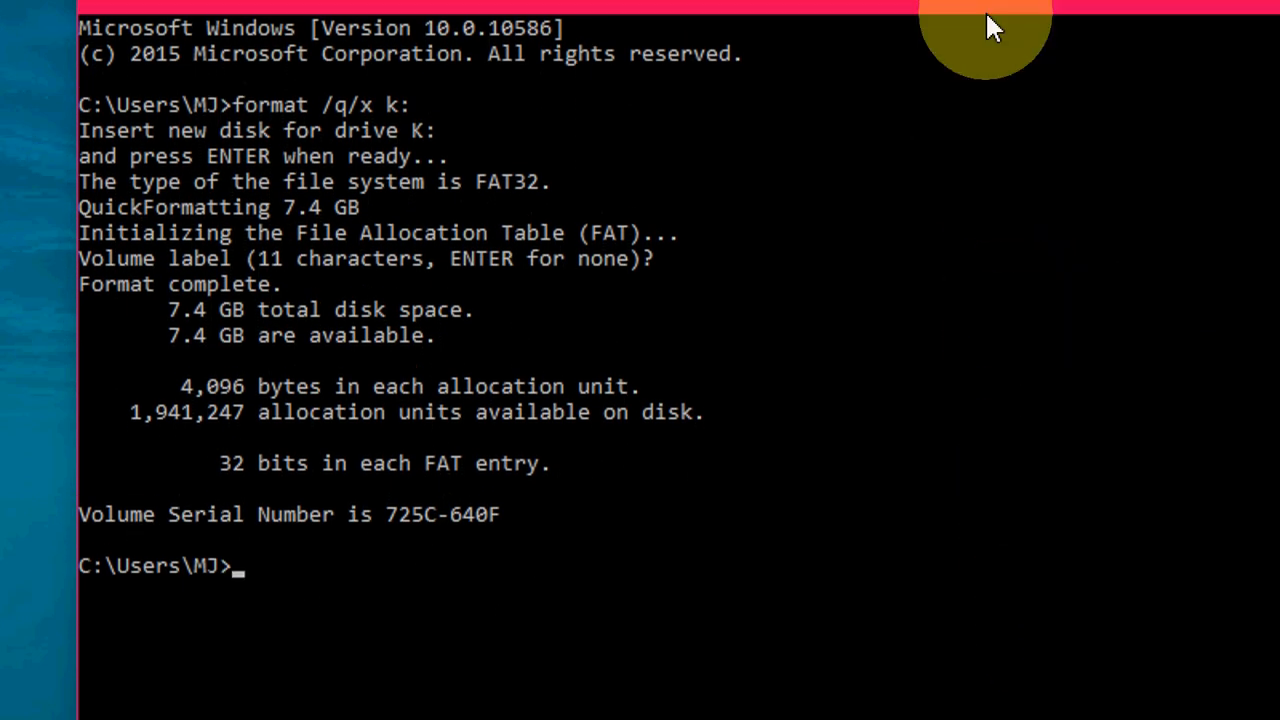
# Step: Close the Command Prompt window once formatting reports 7.4 GB available
pyautogui.click(940, 128)
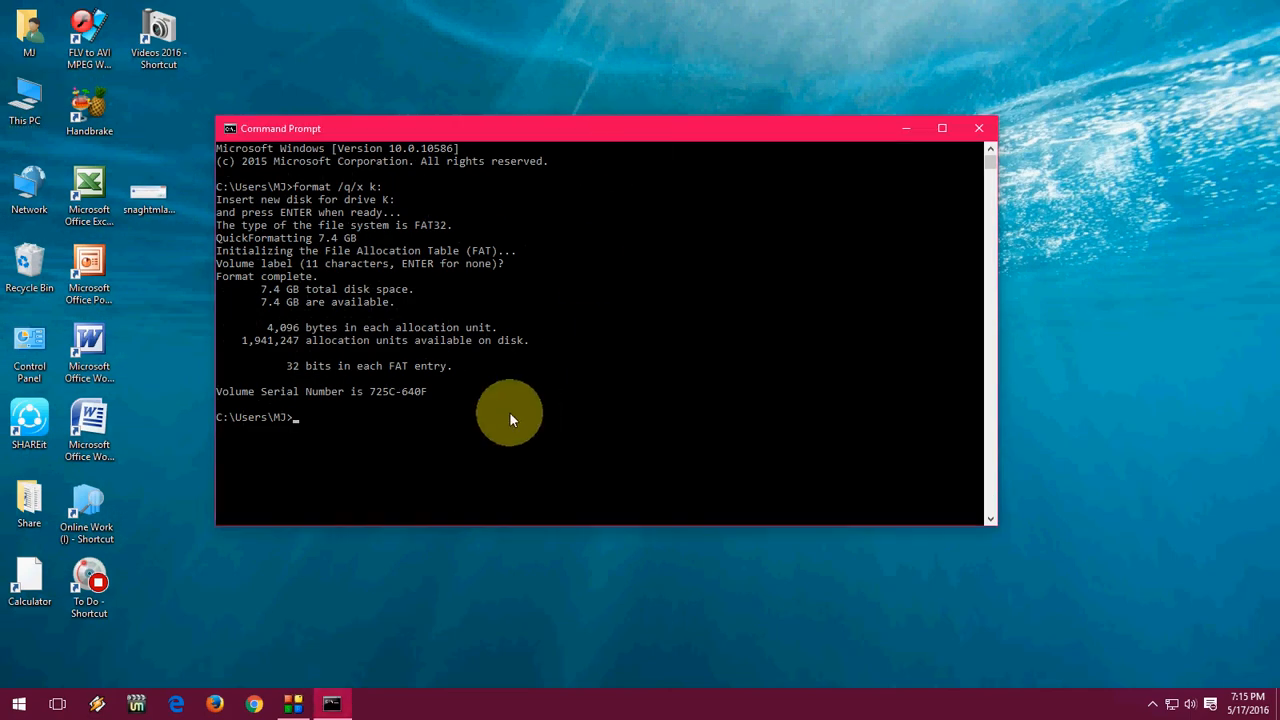
pyautogui.write('ers\\MJ>e')
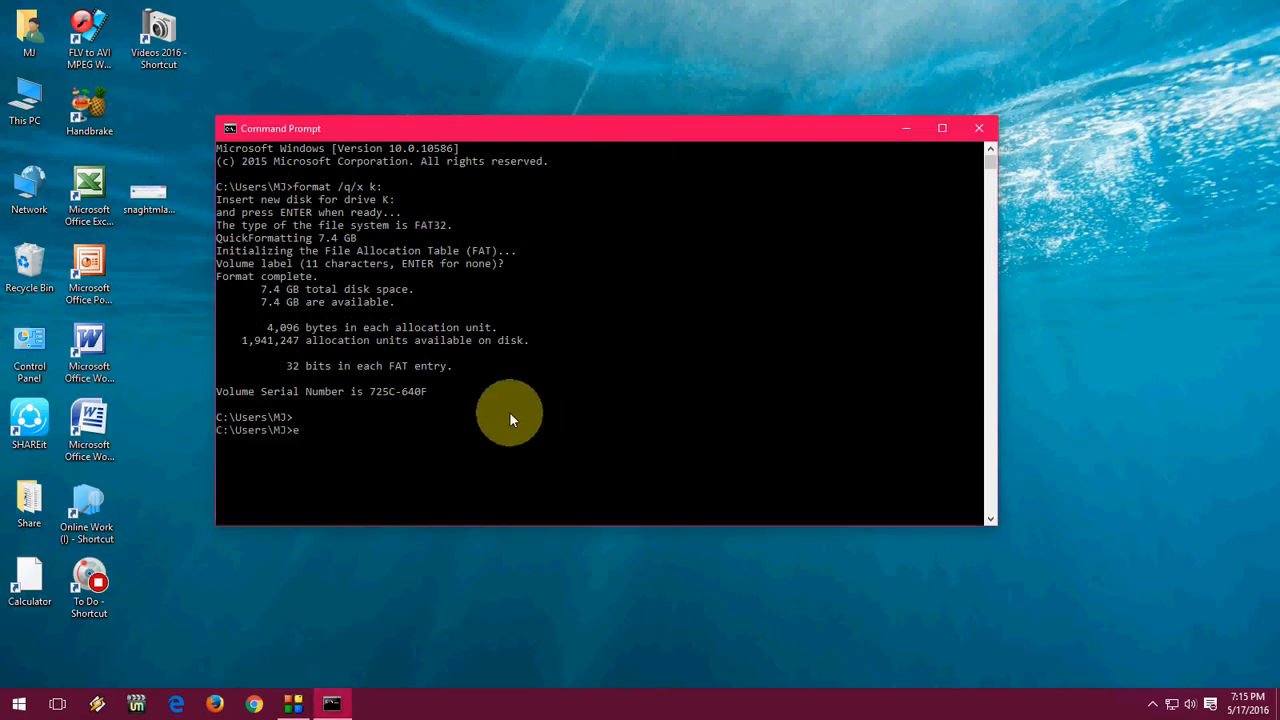
pyautogui.click(978, 128)
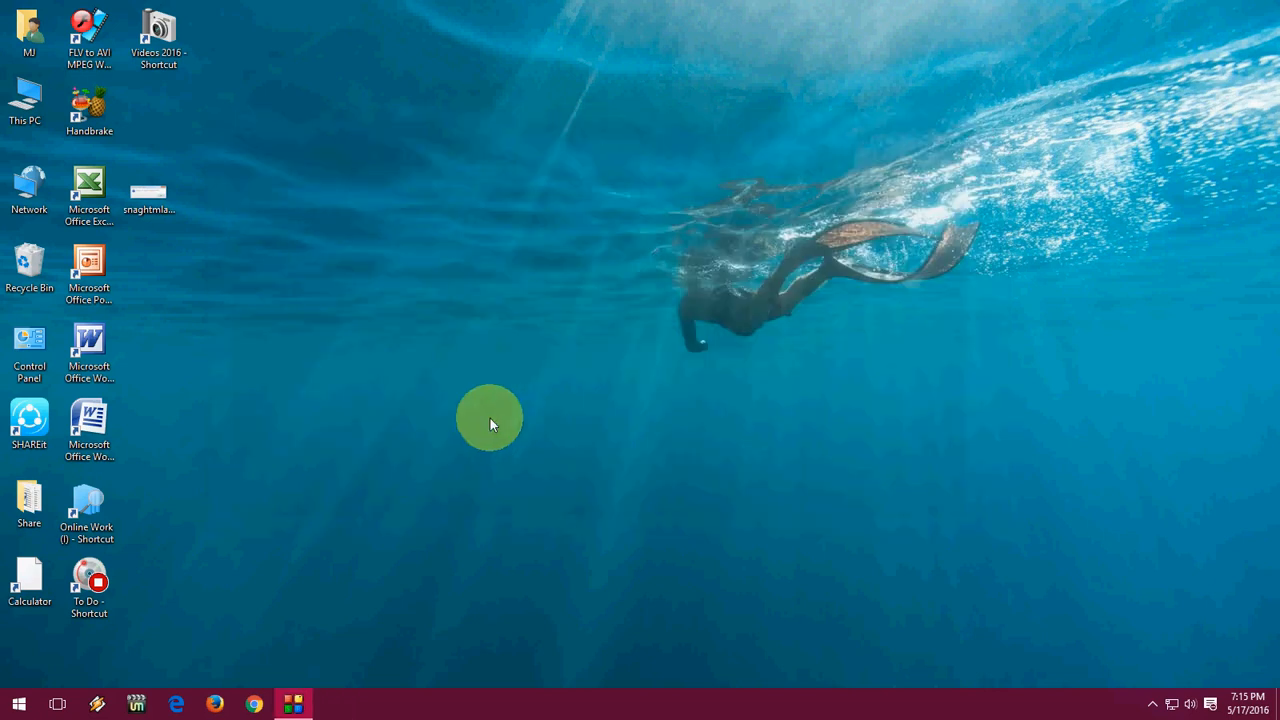
# Step: Open This PC and refresh USB Drive (K:) to show it is now empty
pyautogui.doubleClick(28, 104)
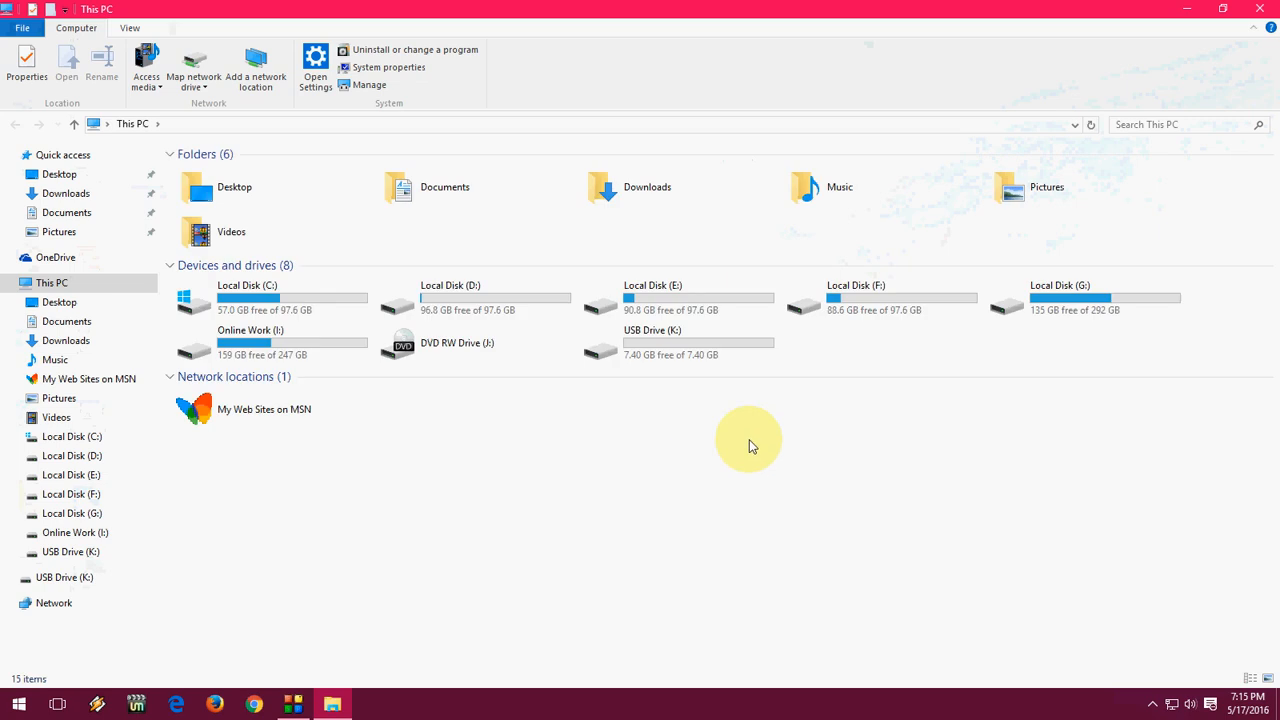
pyautogui.moveTo(688, 356)
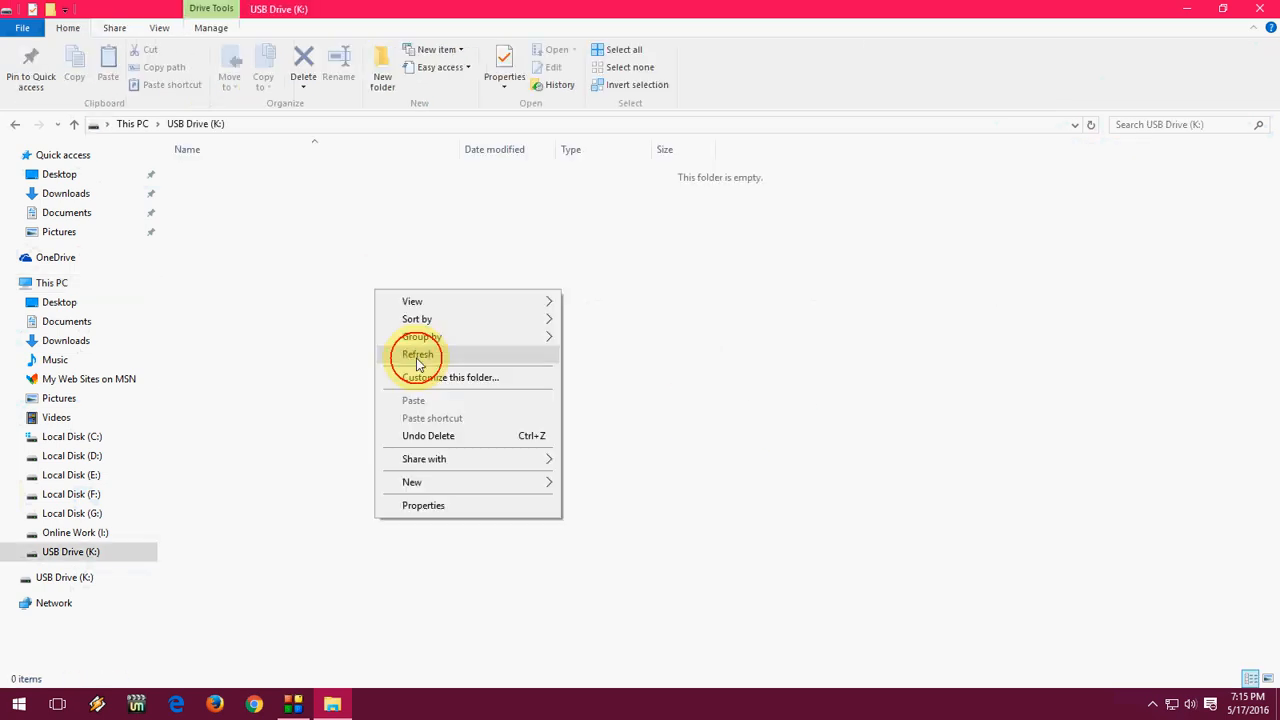
pyautogui.click(416, 354)
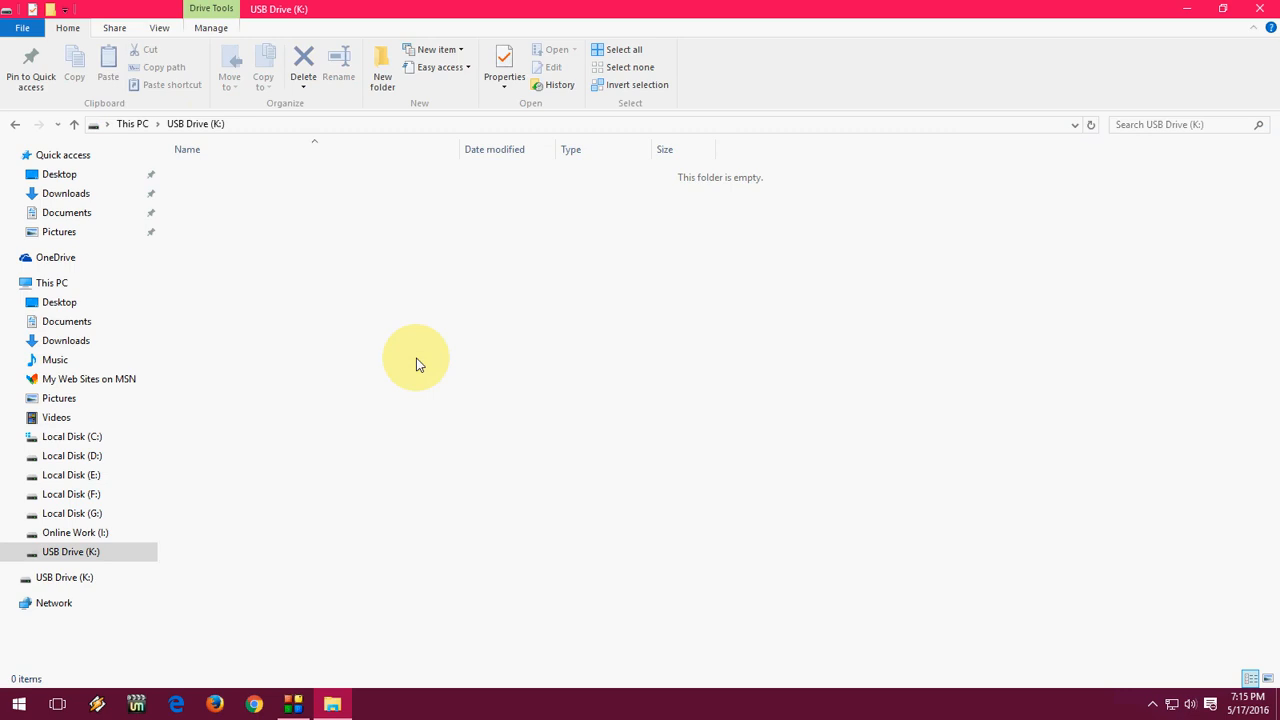